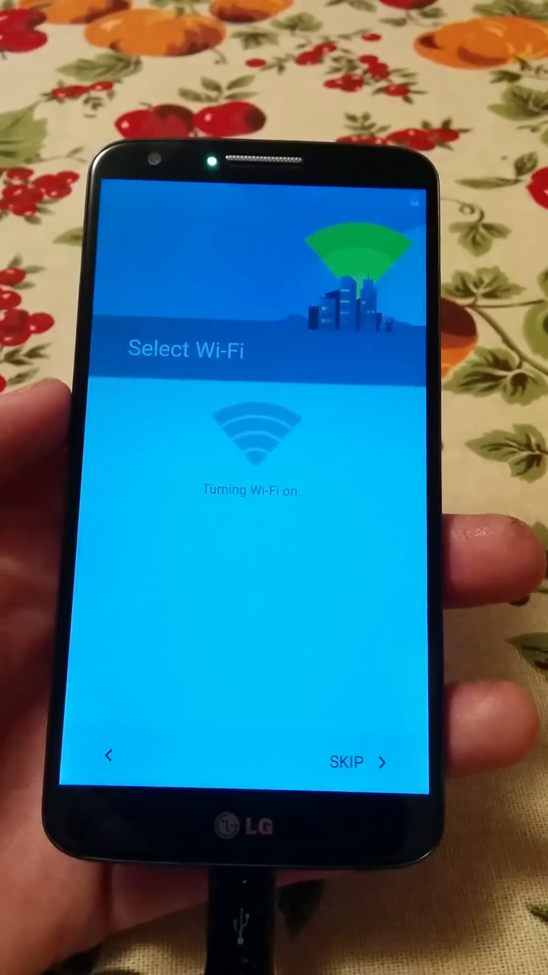
# - Skip the Wi-Fi network step, dismissing the no-connection warning
pyautogui.click(348, 761)
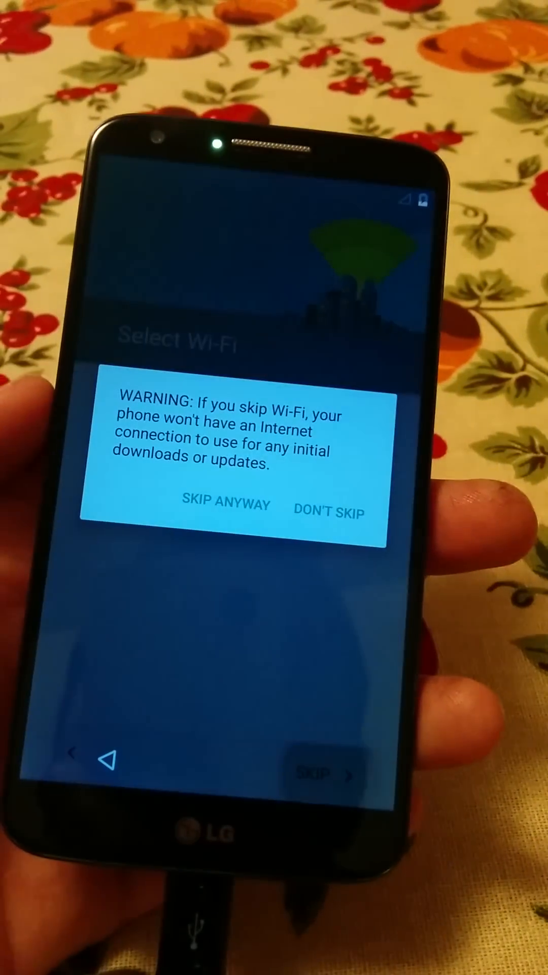
pyautogui.click(332, 514)
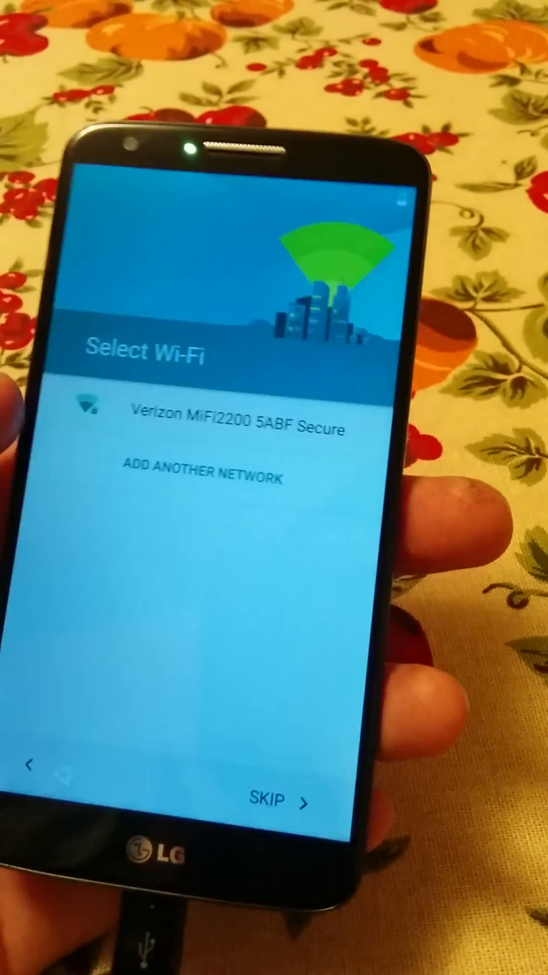
pyautogui.click(273, 802)
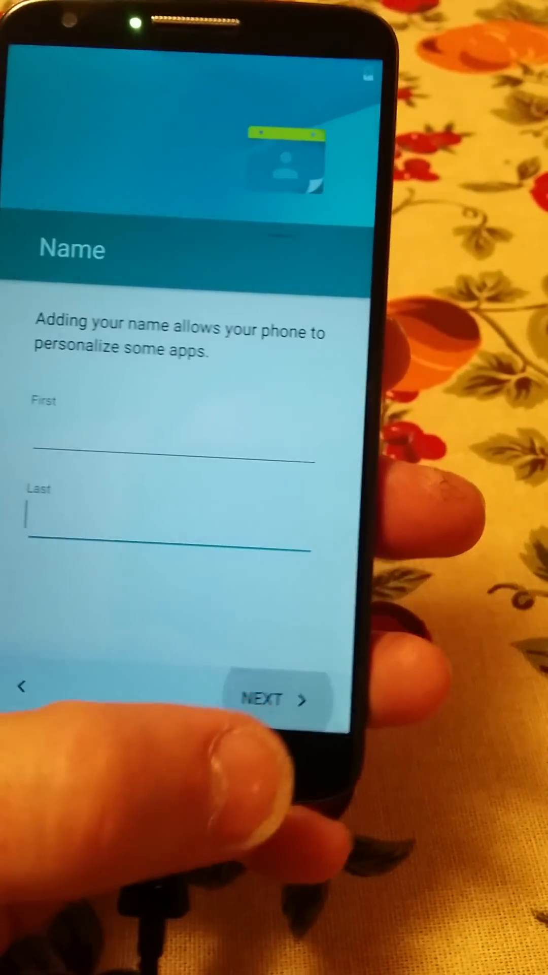
# - Continue past Name and Google services and finish setup to reach the home screen
pyautogui.click(273, 698)
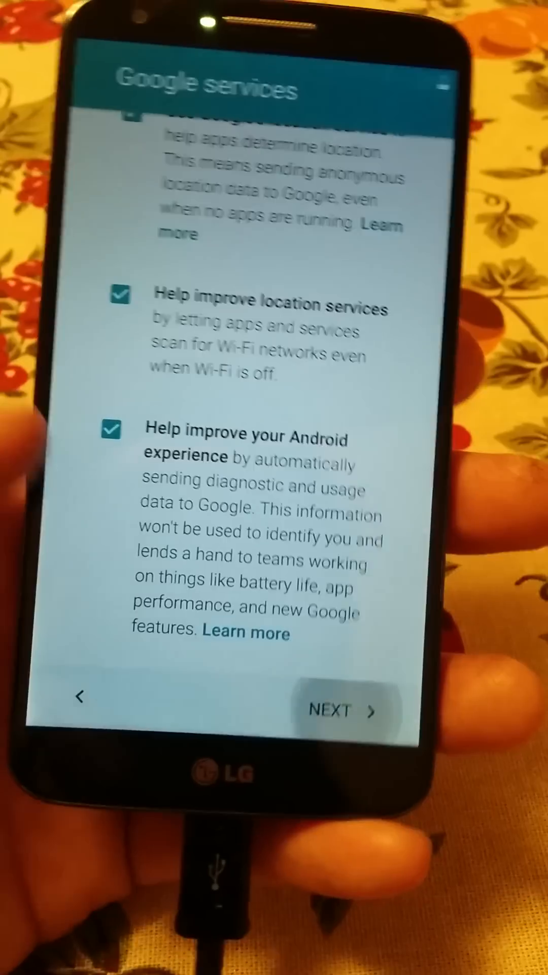
pyautogui.click(342, 711)
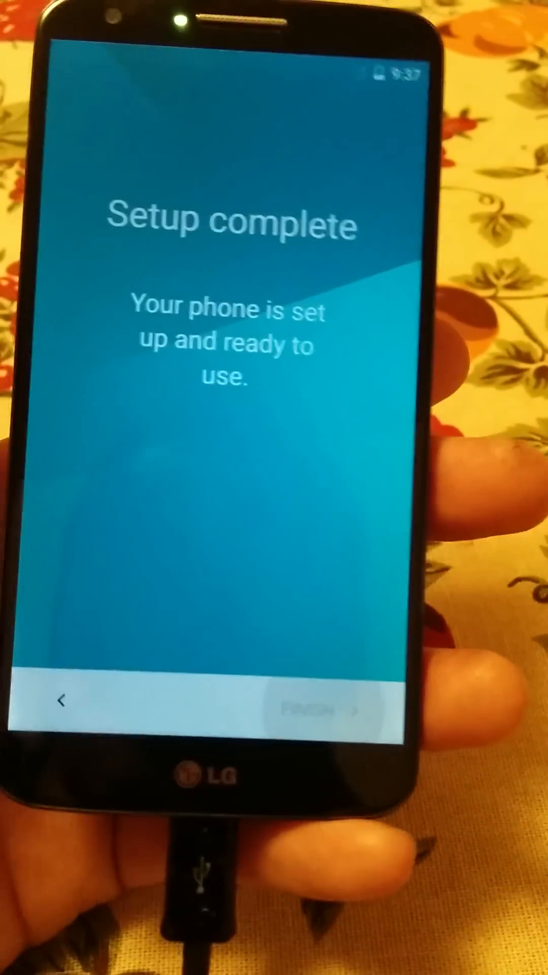
pyautogui.click(323, 711)
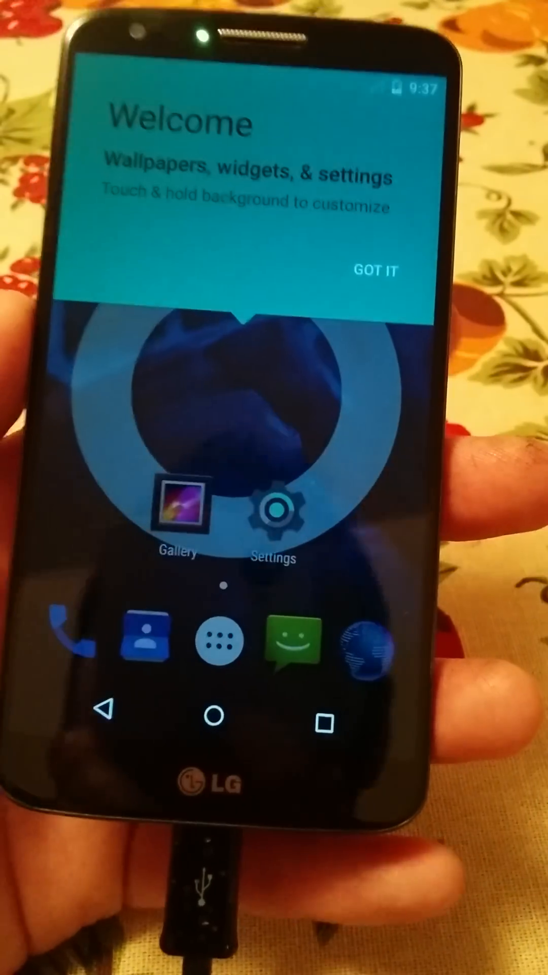
# - Dismiss the welcome tip and scroll Settings to About phone showing LG-D800 on Android 5.0
pyautogui.click(376, 270)
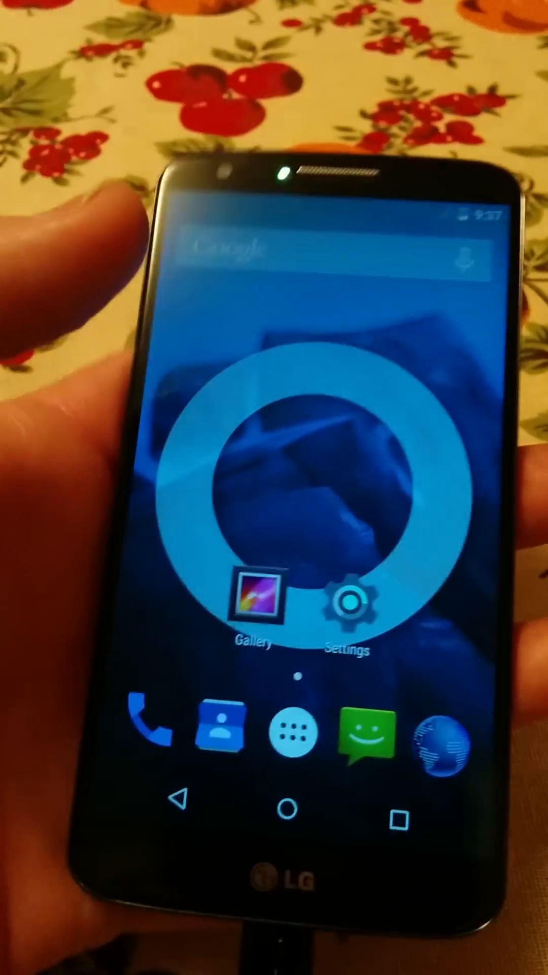
pyautogui.click(352, 603)
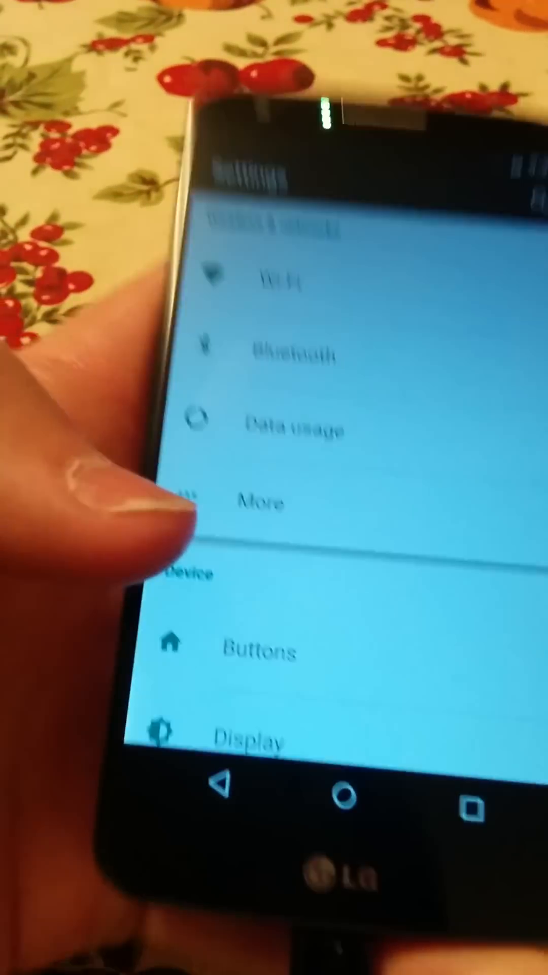
pyautogui.scroll(-3)
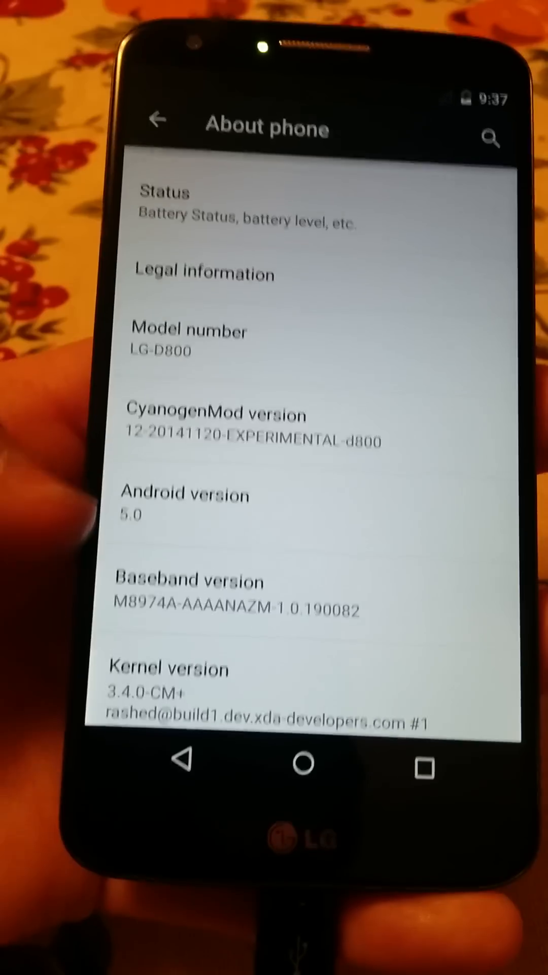
pyautogui.scroll(-3)
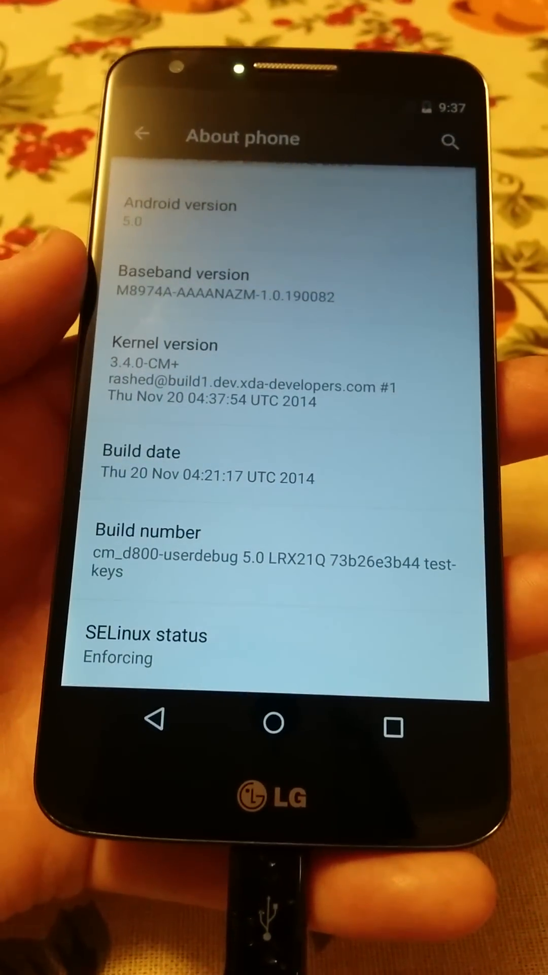
pyautogui.scroll(-3)
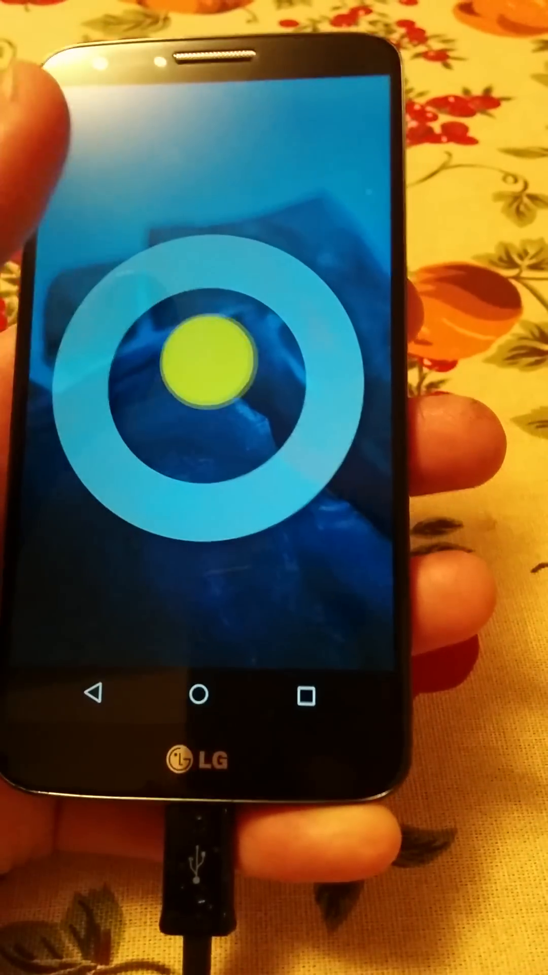
# - Unlock the phone and launch Apollo music player from the app drawer
pyautogui.click(205, 366)
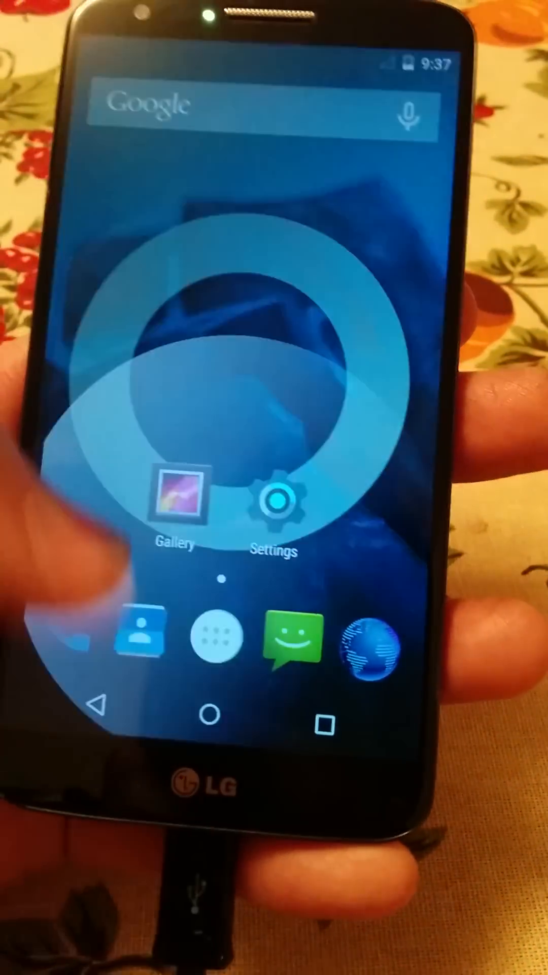
pyautogui.click(216, 641)
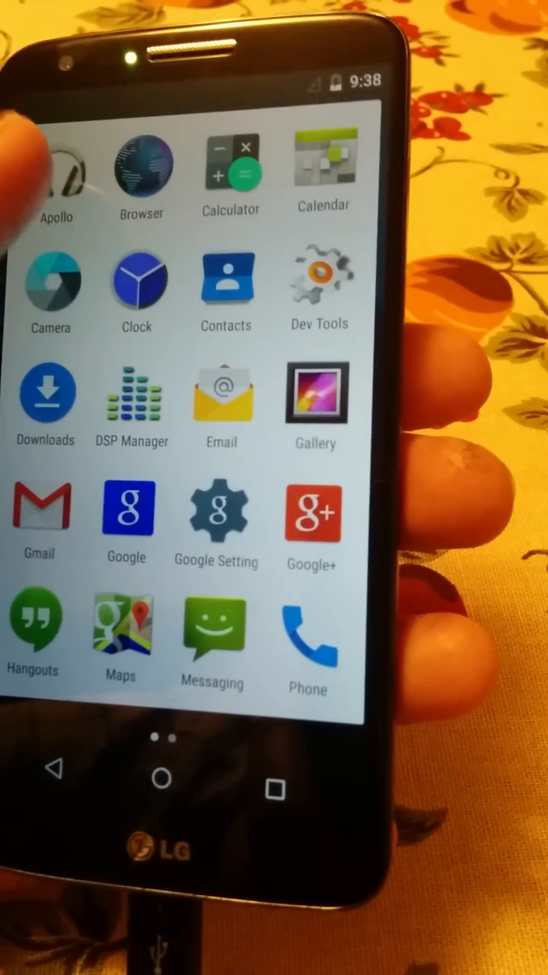
pyautogui.click(56, 165)
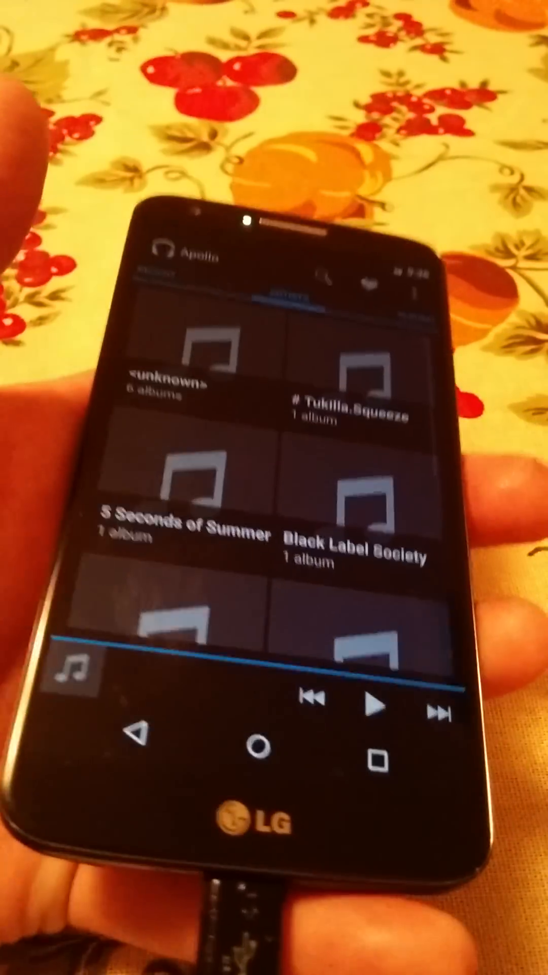
# - Return to the home screen from Apollo
pyautogui.click(243, 750)
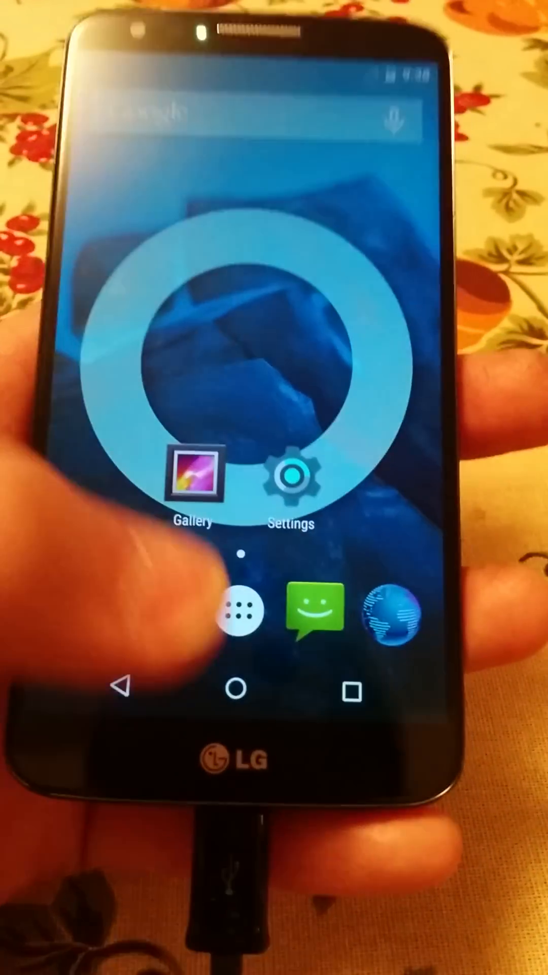
pyautogui.click(239, 610)
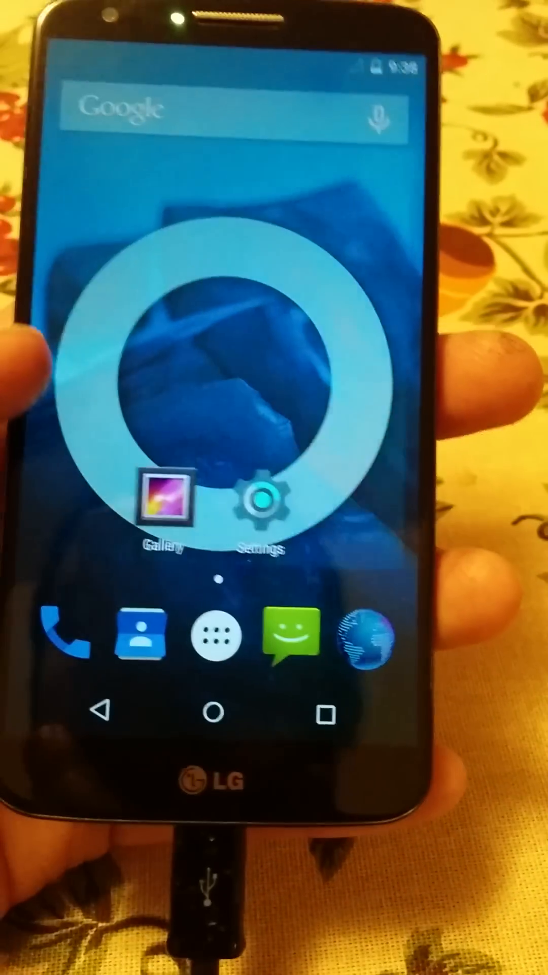
pyautogui.click(292, 647)
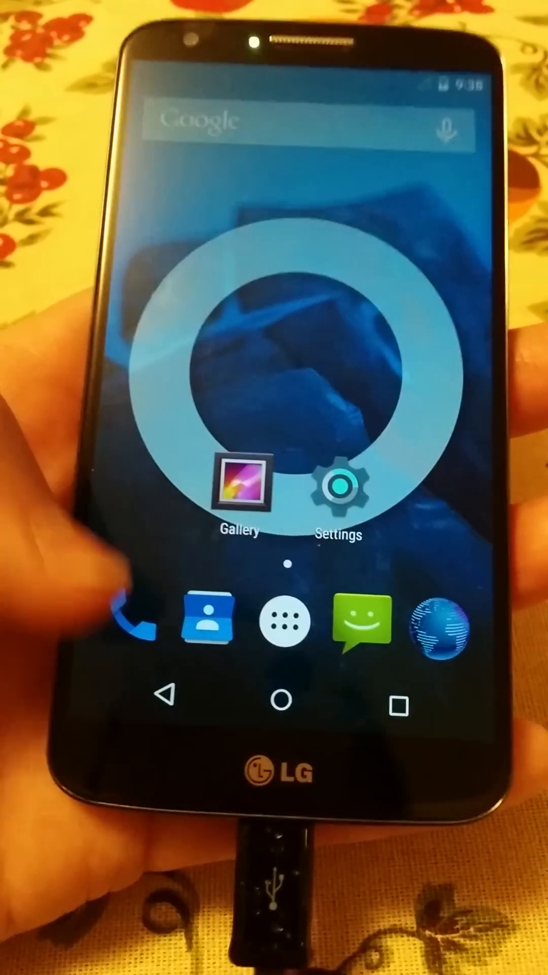
# - Look at the phone dialer and return home
pyautogui.click(137, 628)
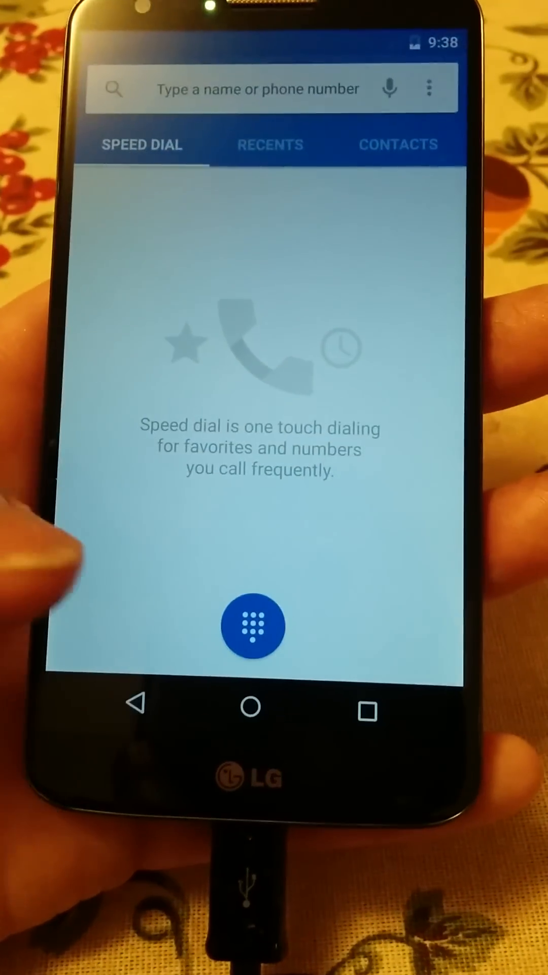
pyautogui.click(253, 626)
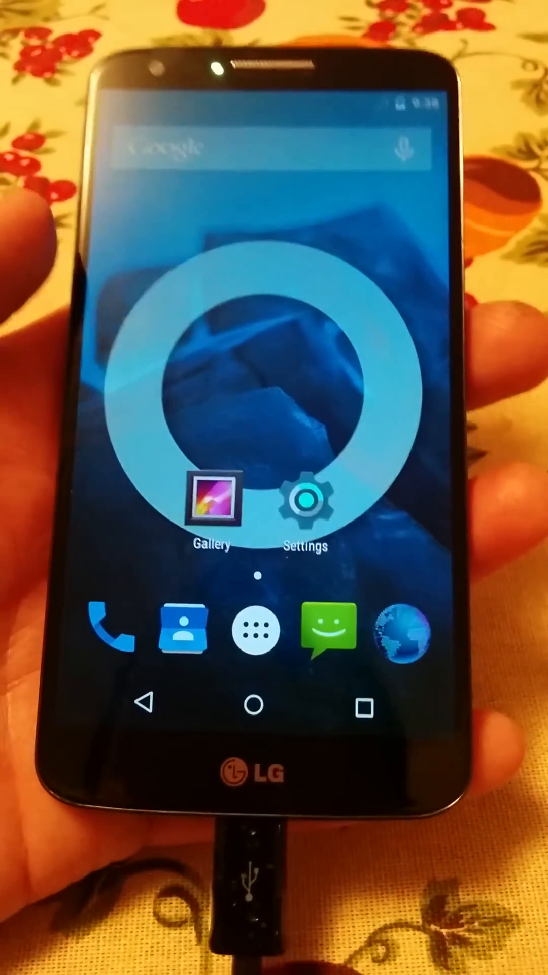
# - Swipe through the app drawer, then bring up Settings at its System section
pyautogui.click(254, 630)
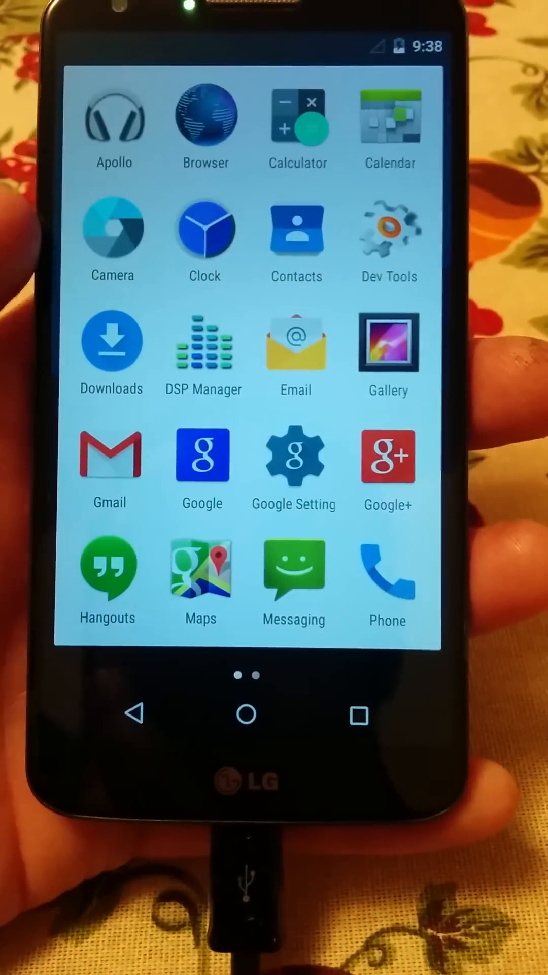
pyautogui.hscroll(-3)
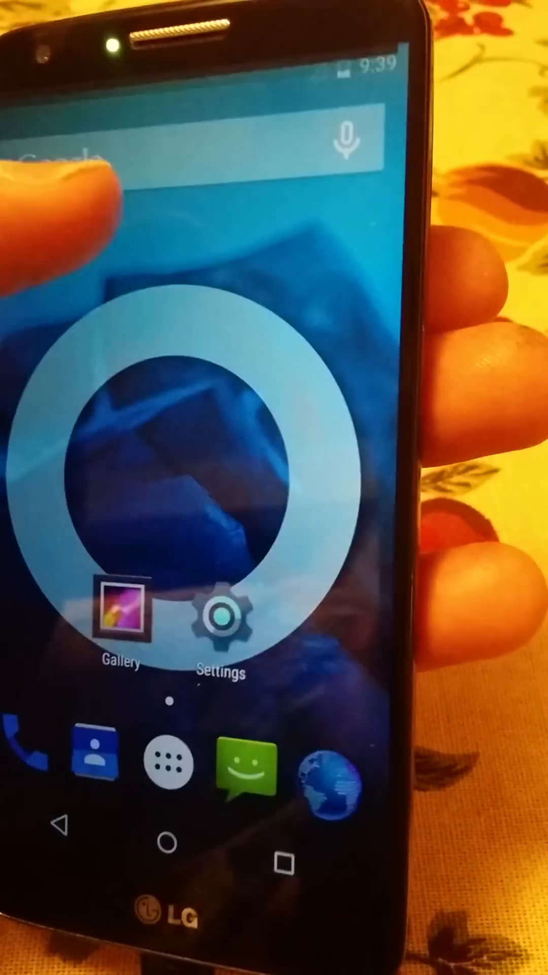
pyautogui.click(219, 622)
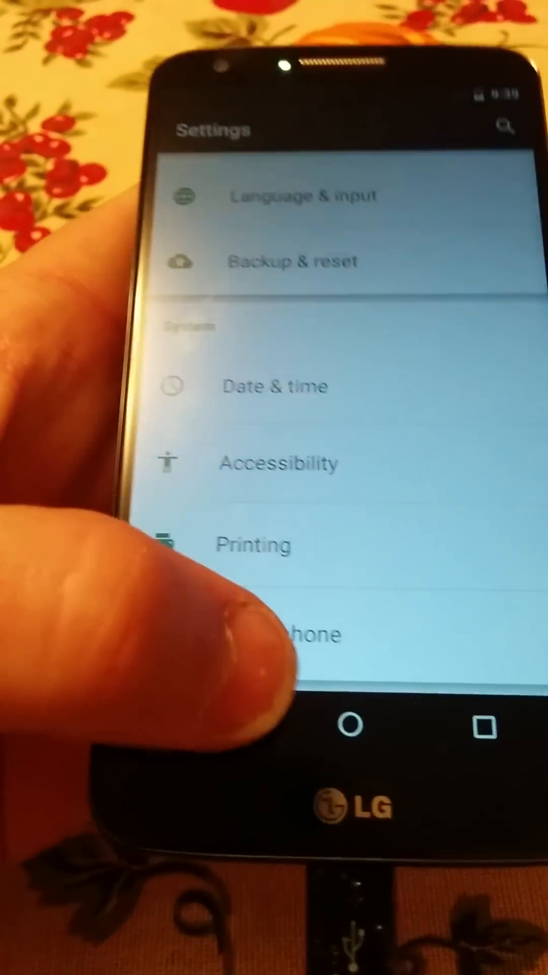